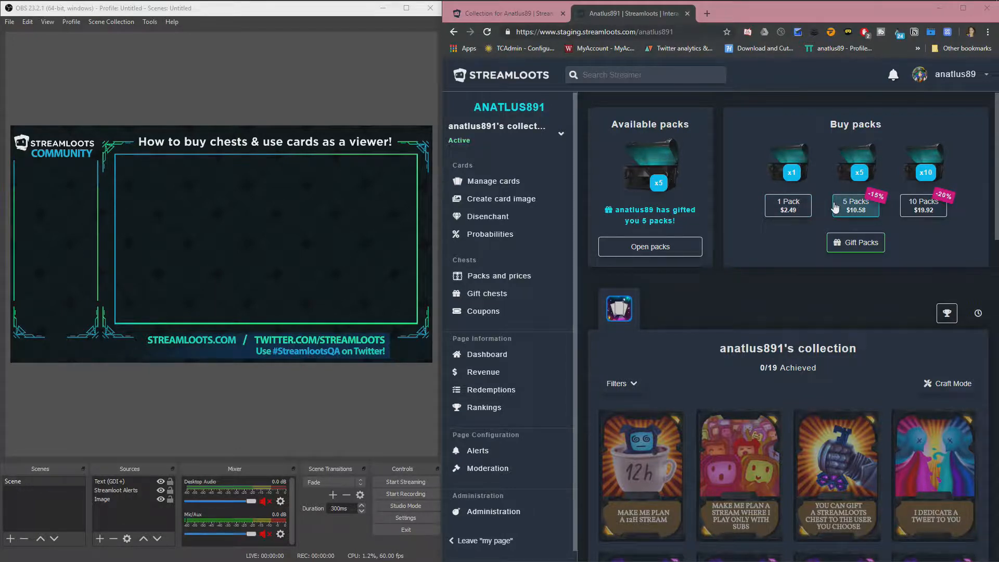
{"action": "mouse_move", "coordinate": [788, 205]}
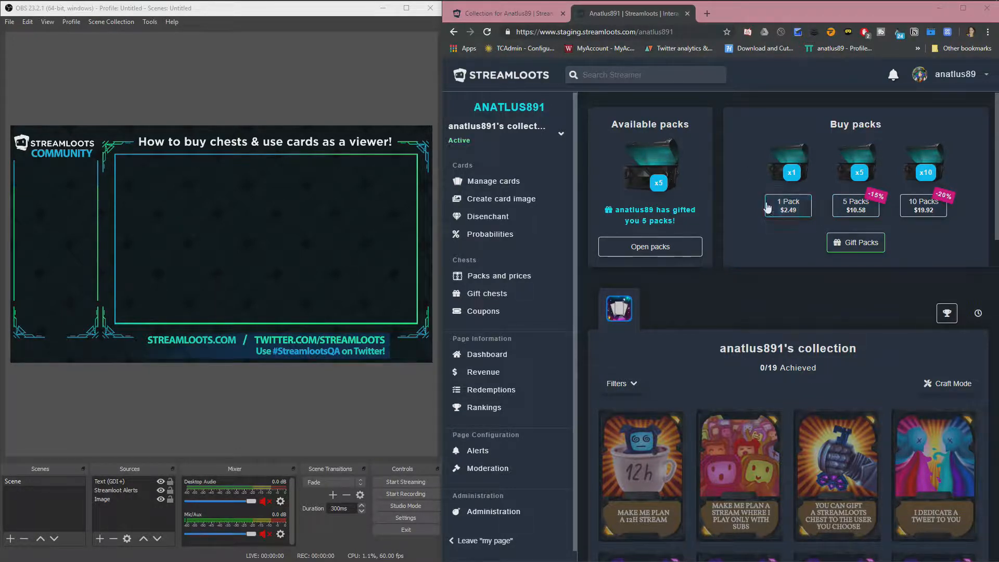
Step: Start buying the single pack priced at $2.49 from the Buy packs section
{"action": "left_click", "coordinate": [786, 205]}
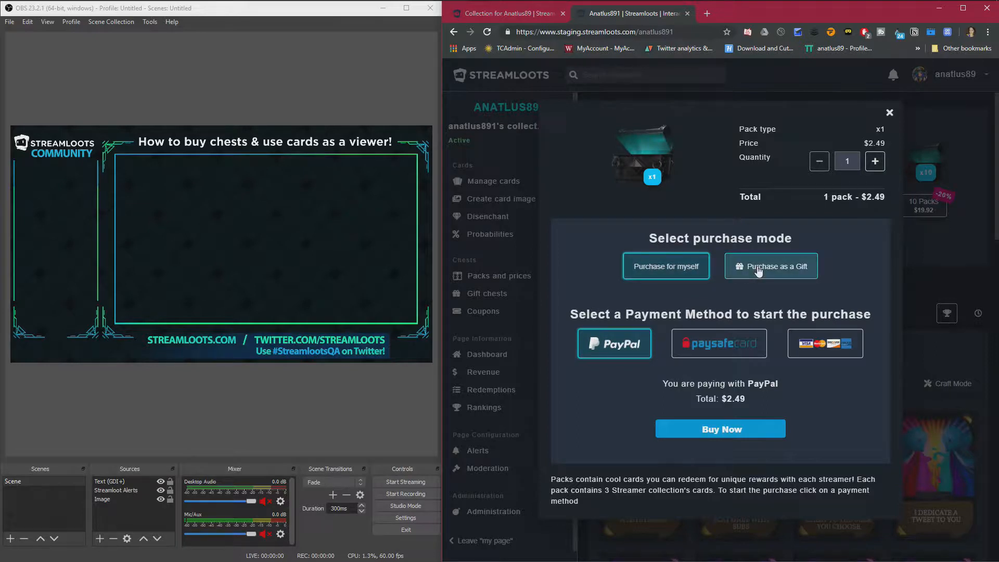
Step: Choose credit card as the payment method, then close the checkout without purchasing
{"action": "left_click", "coordinate": [771, 265]}
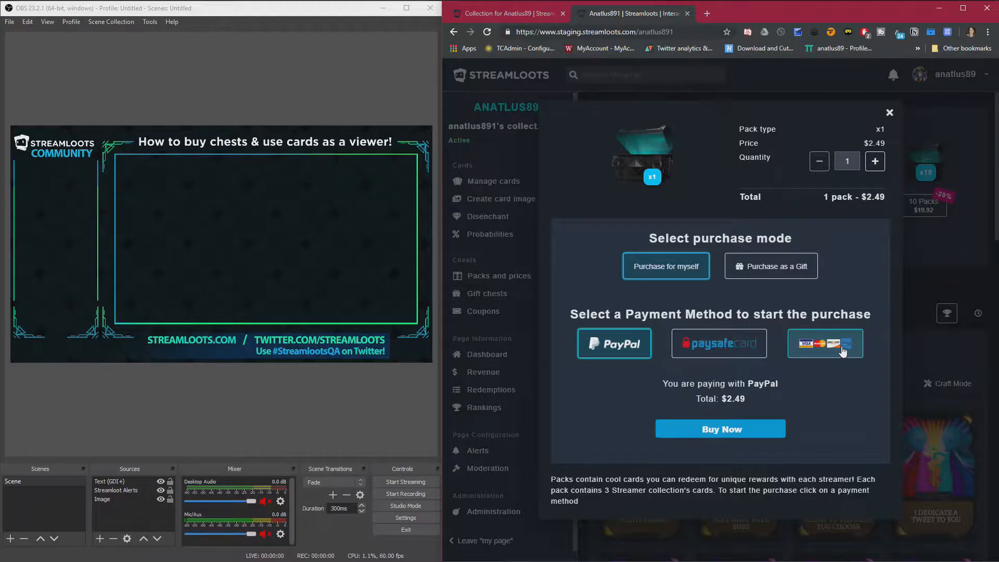
{"action": "left_click", "coordinate": [824, 342]}
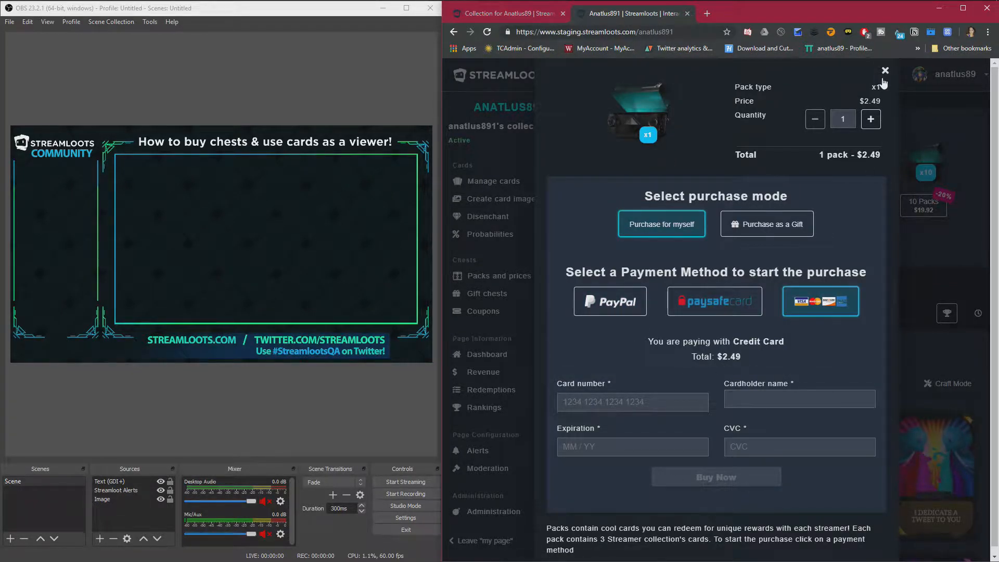
{"action": "left_click", "coordinate": [884, 70]}
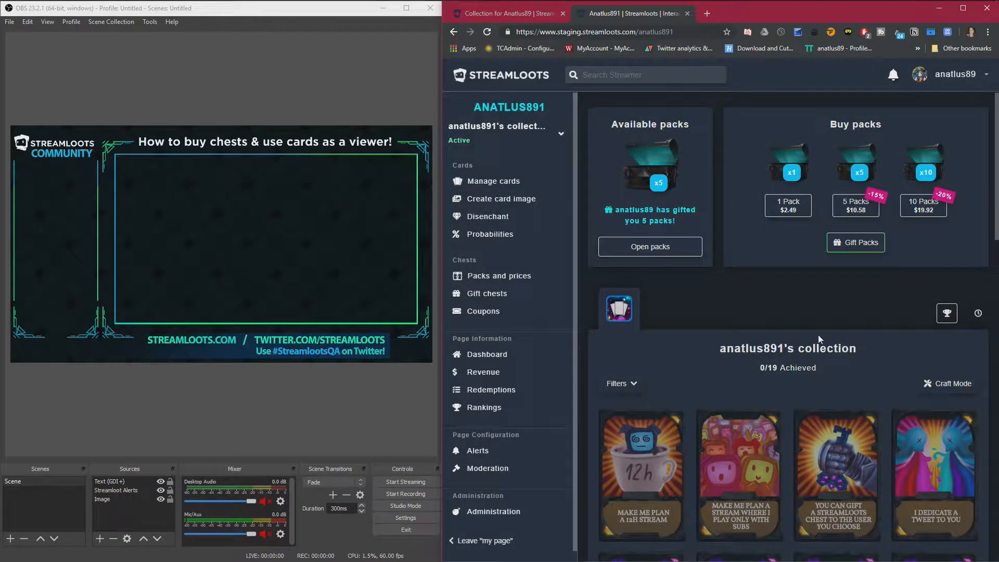
Step: Open all five gifted packs one after another to reveal their cards, then return to the collection
{"action": "left_click", "coordinate": [649, 247]}
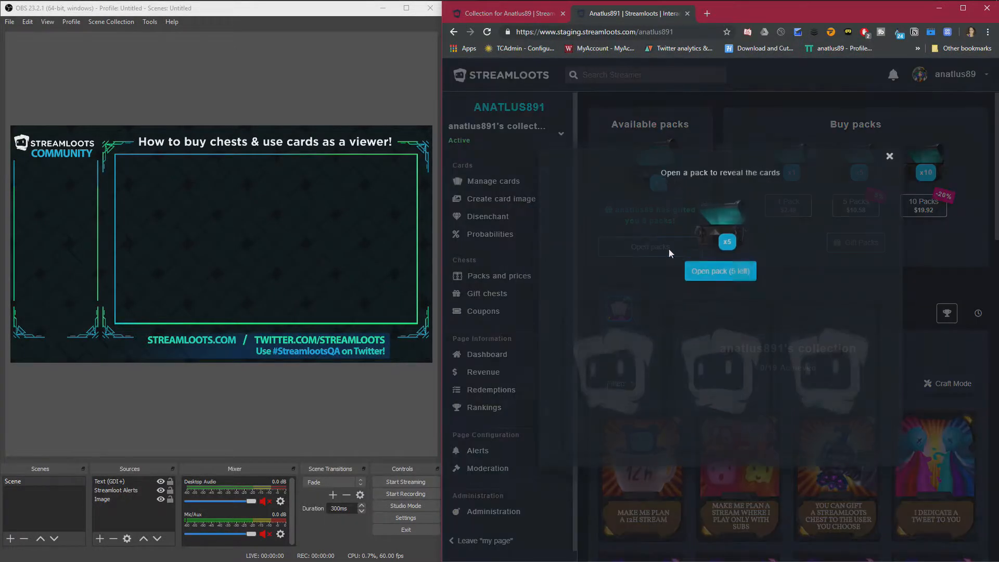
{"action": "left_click", "coordinate": [720, 271]}
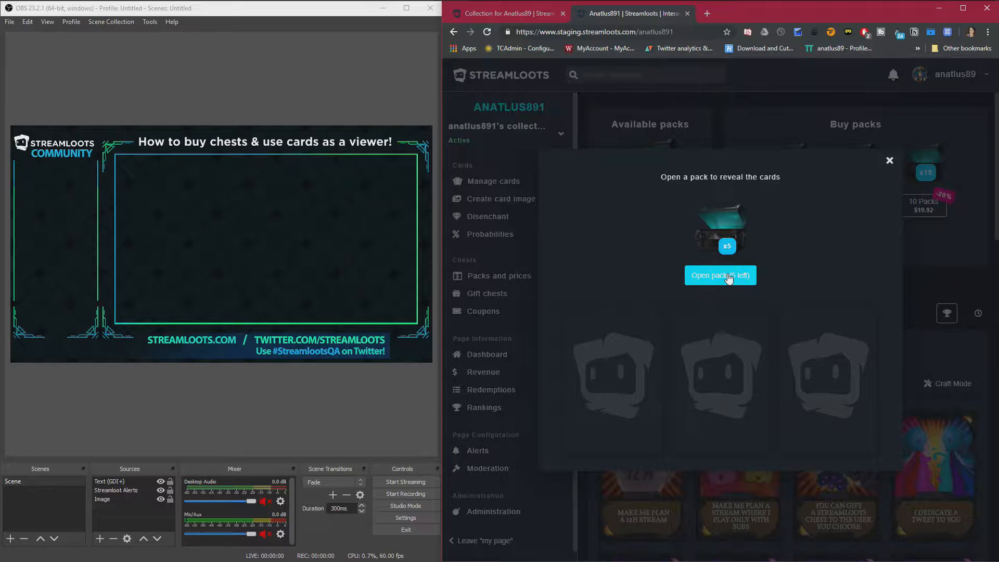
{"action": "left_click", "coordinate": [720, 275]}
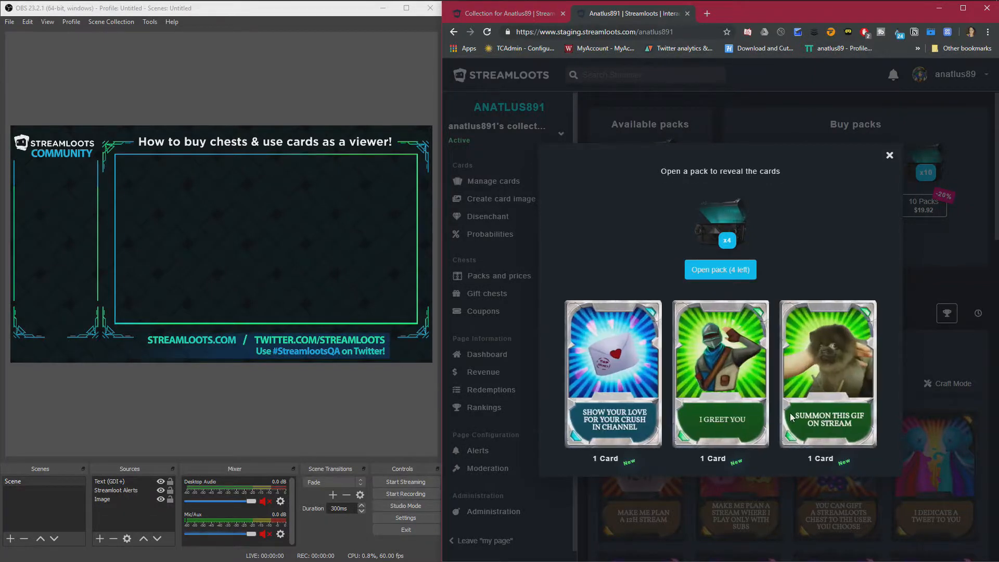
{"action": "mouse_move", "coordinate": [828, 221]}
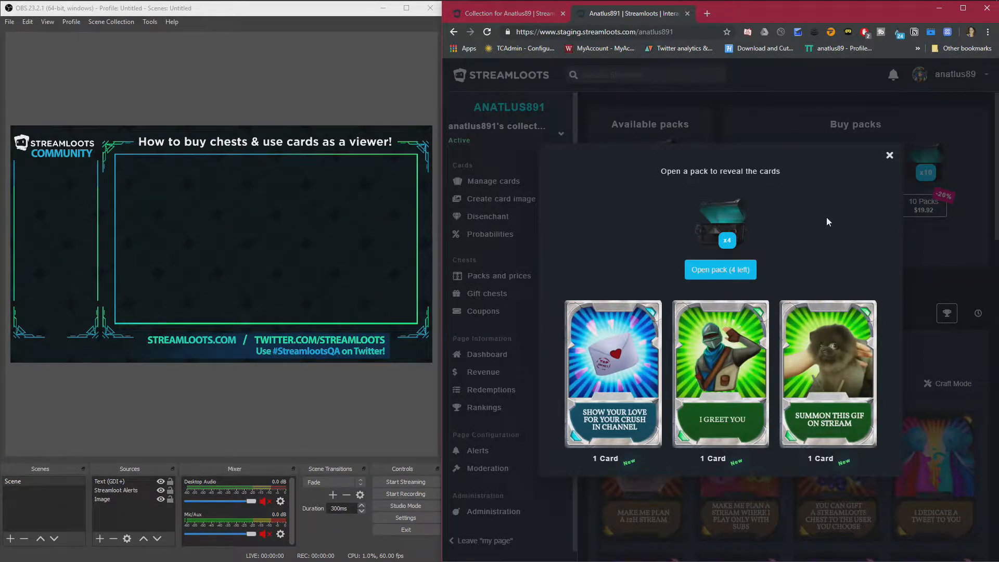
{"action": "mouse_move", "coordinate": [804, 388]}
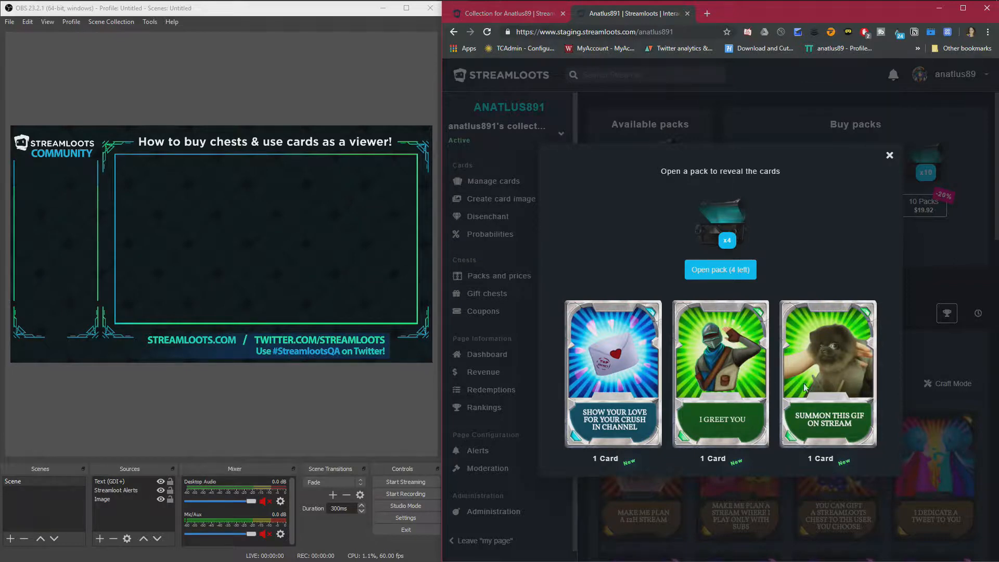
{"action": "mouse_move", "coordinate": [649, 364]}
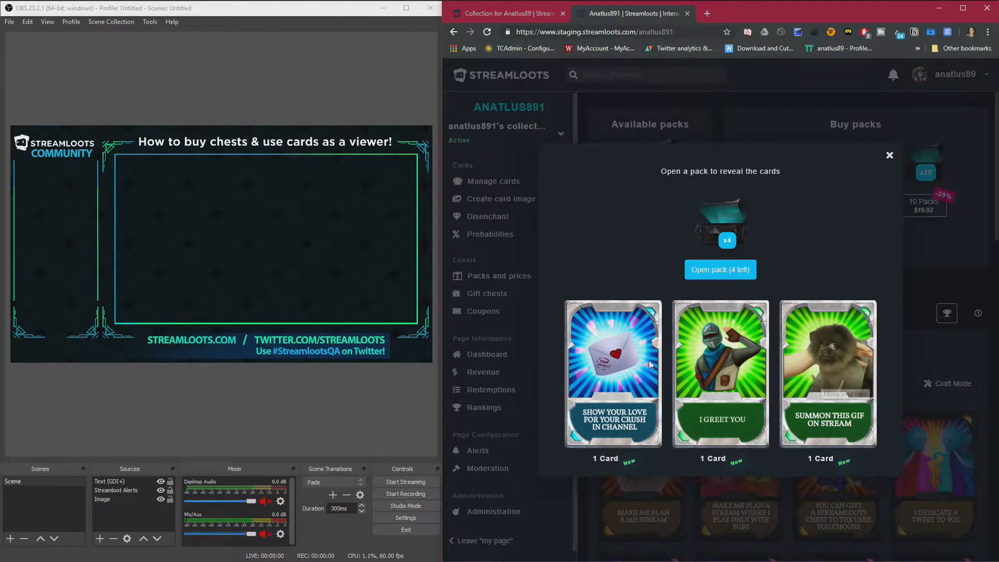
{"action": "mouse_move", "coordinate": [663, 377]}
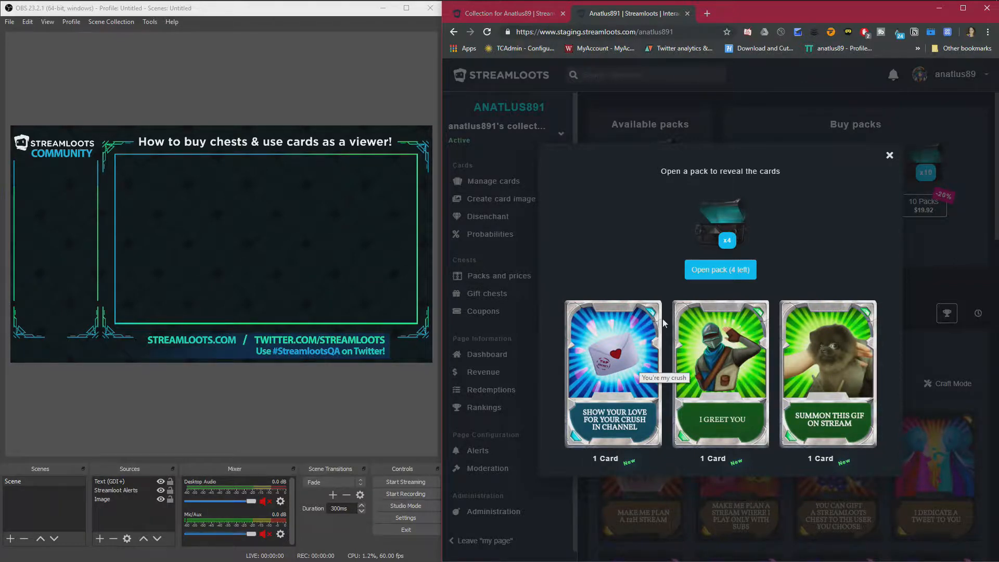
{"action": "left_click", "coordinate": [720, 268]}
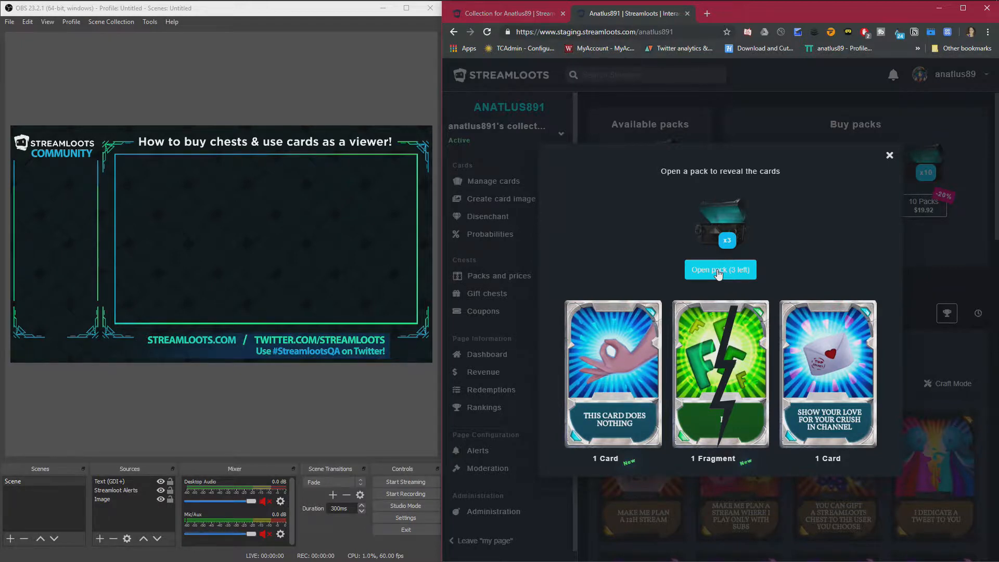
{"action": "left_click", "coordinate": [720, 269]}
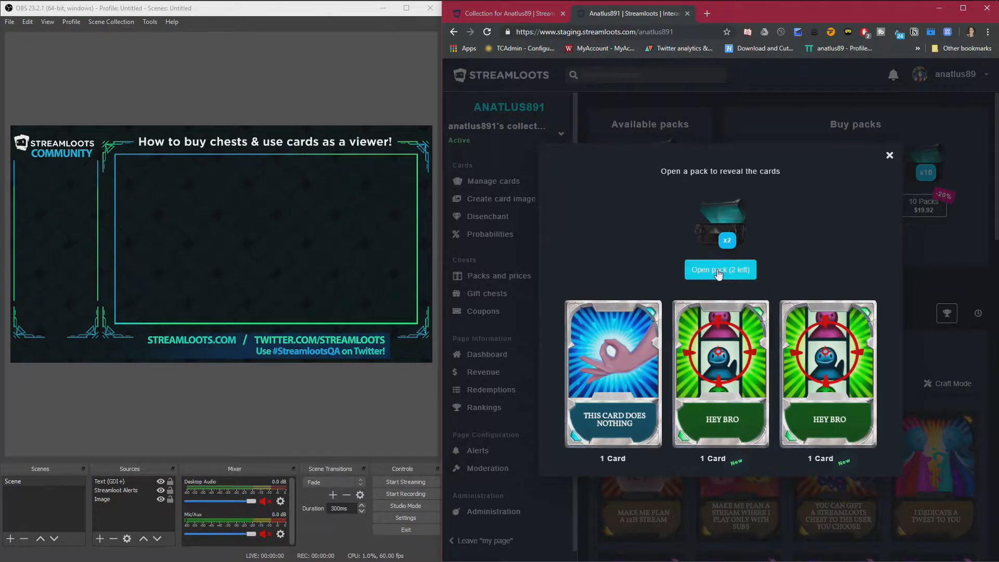
{"action": "left_click", "coordinate": [720, 269]}
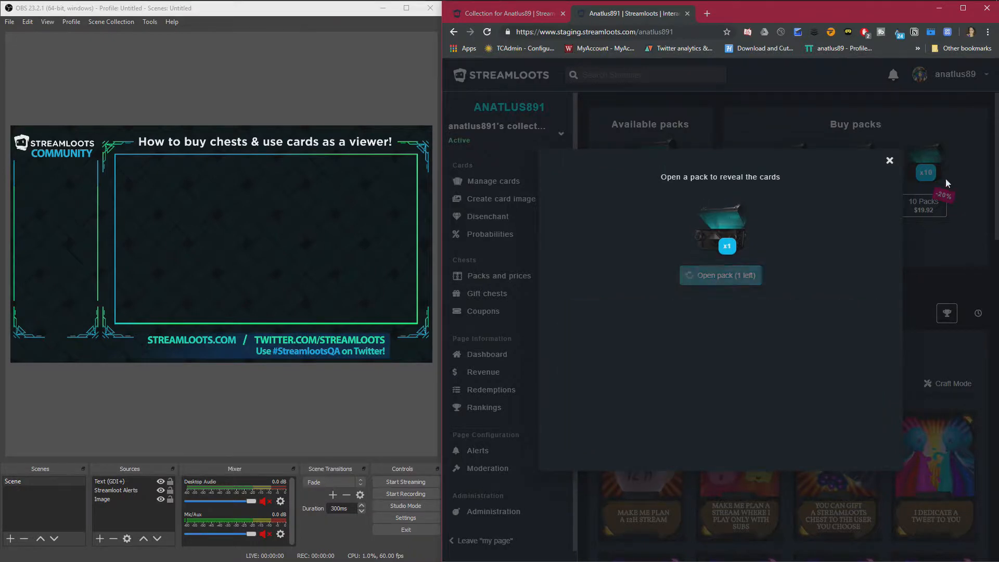
{"action": "left_click", "coordinate": [890, 160]}
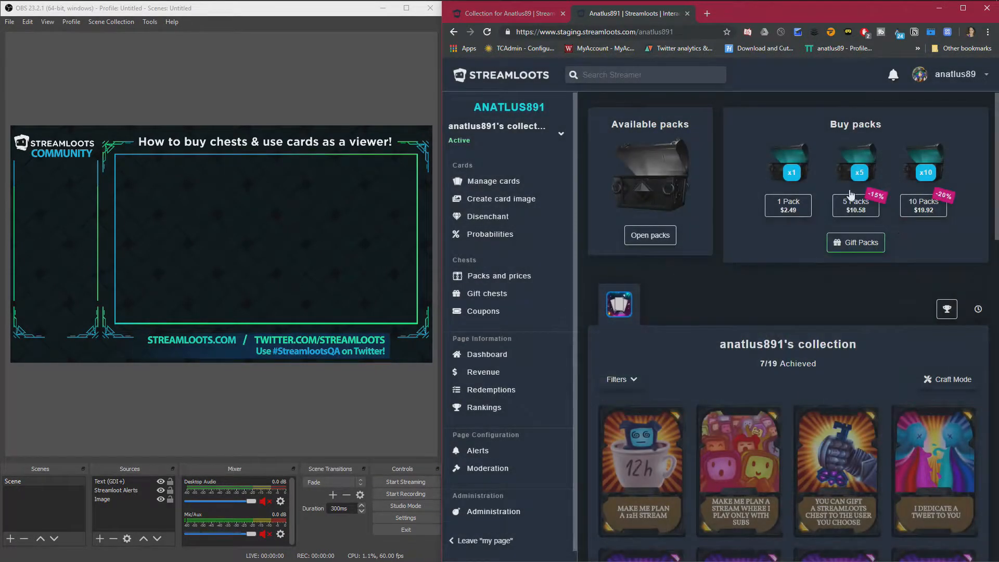
{"action": "scroll", "scroll_direction": "down", "scroll_amount": 3}
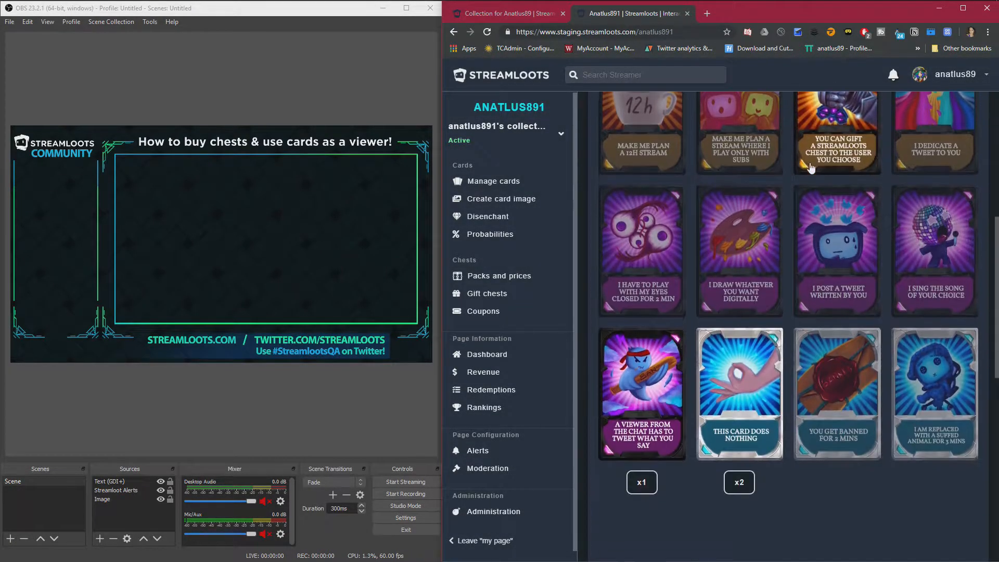
{"action": "scroll", "scroll_direction": "down", "scroll_amount": 3}
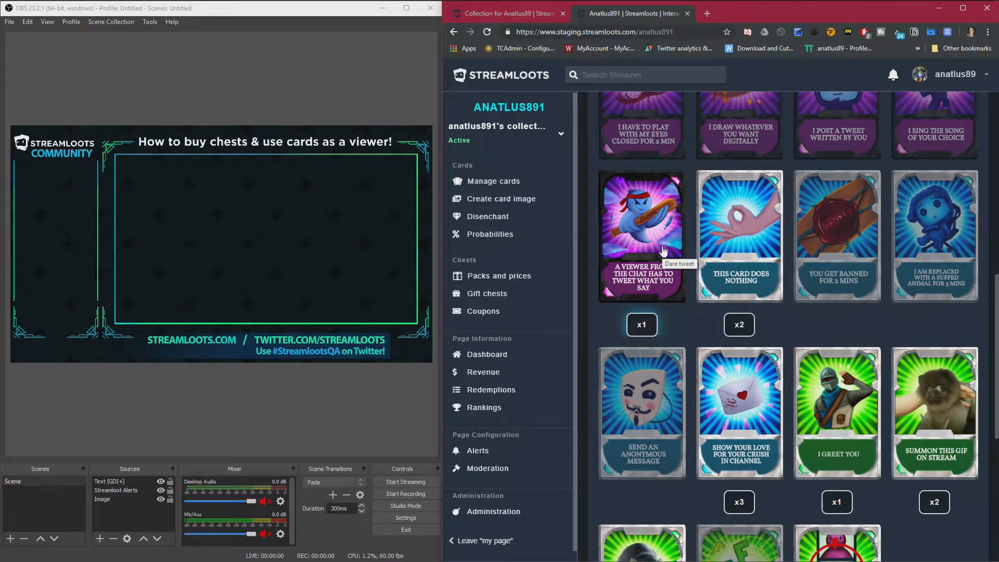
{"action": "scroll", "scroll_direction": "down", "scroll_amount": 3}
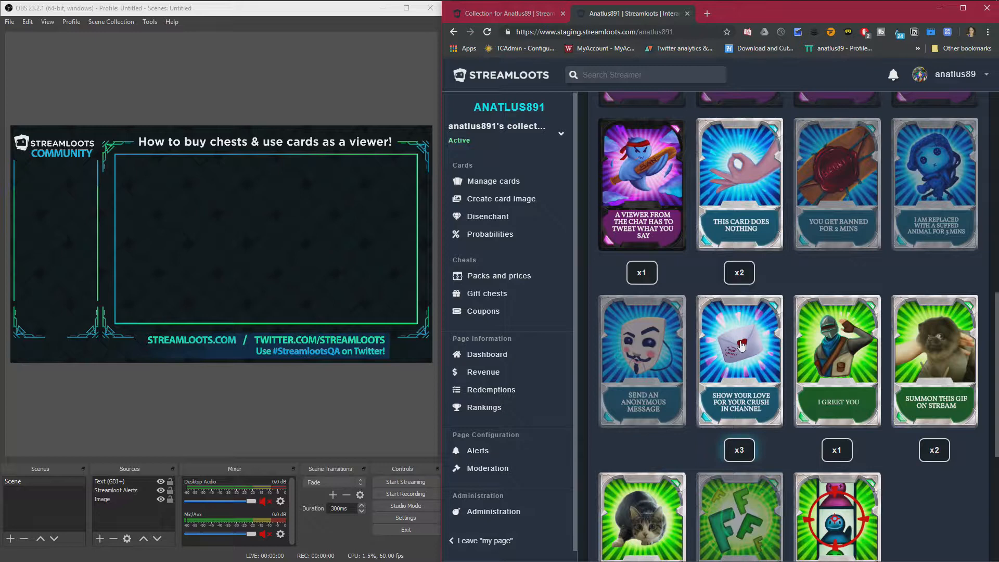
{"action": "scroll", "scroll_direction": "down", "scroll_amount": 3}
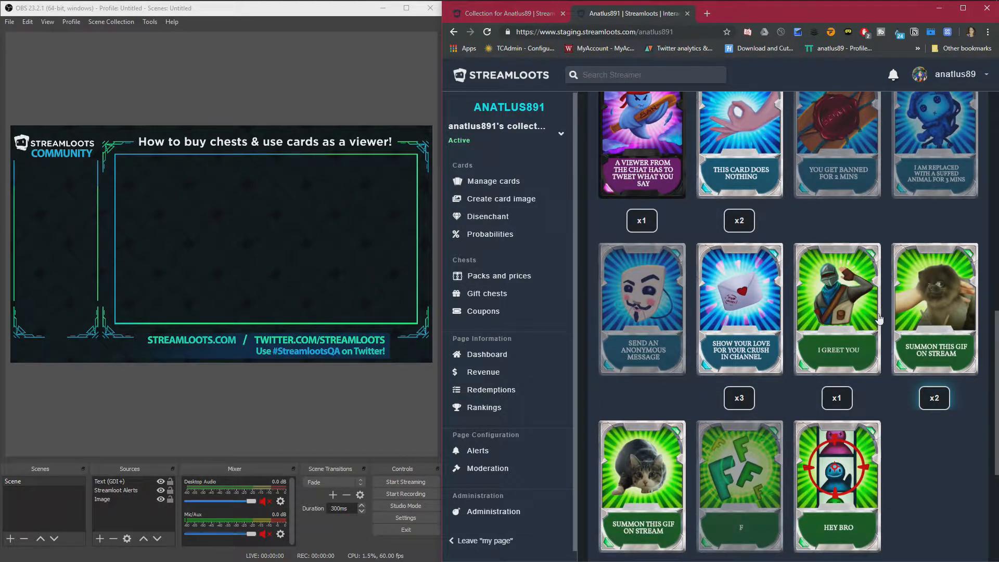
{"action": "scroll", "scroll_direction": "down", "scroll_amount": 3}
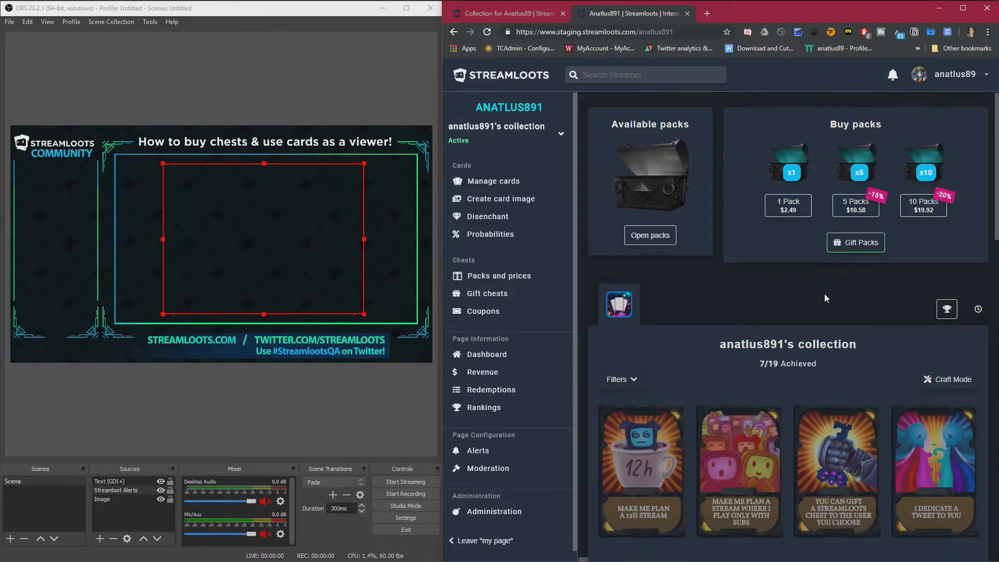
{"action": "scroll", "scroll_direction": "down", "scroll_amount": 3}
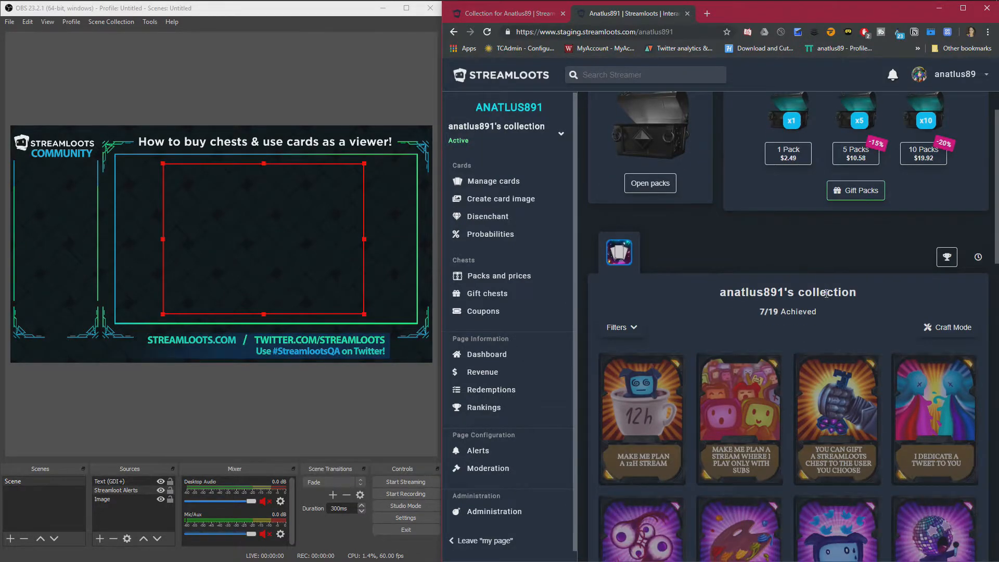
{"action": "scroll", "scroll_direction": "down", "scroll_amount": 3}
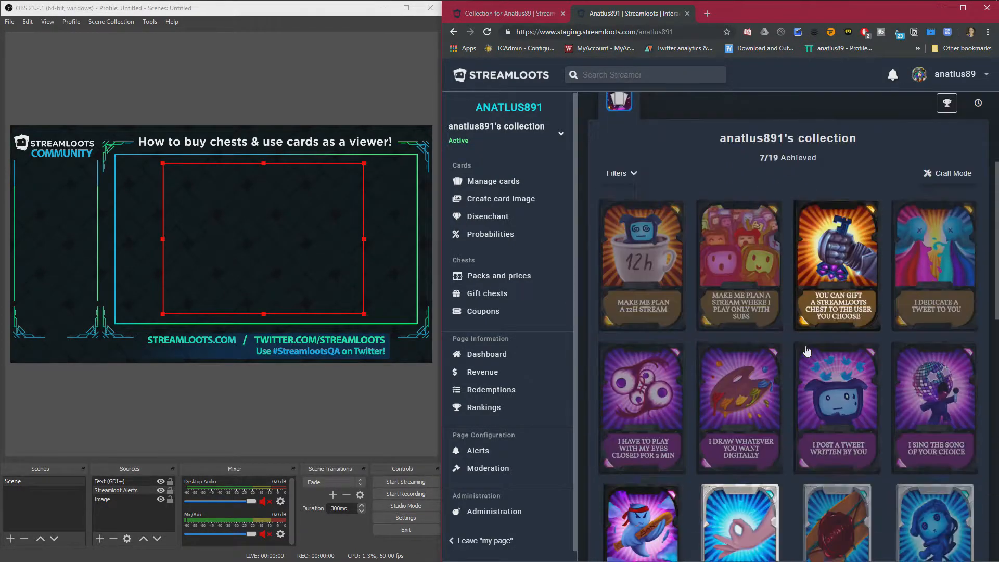
{"action": "scroll", "scroll_direction": "down", "scroll_amount": 3}
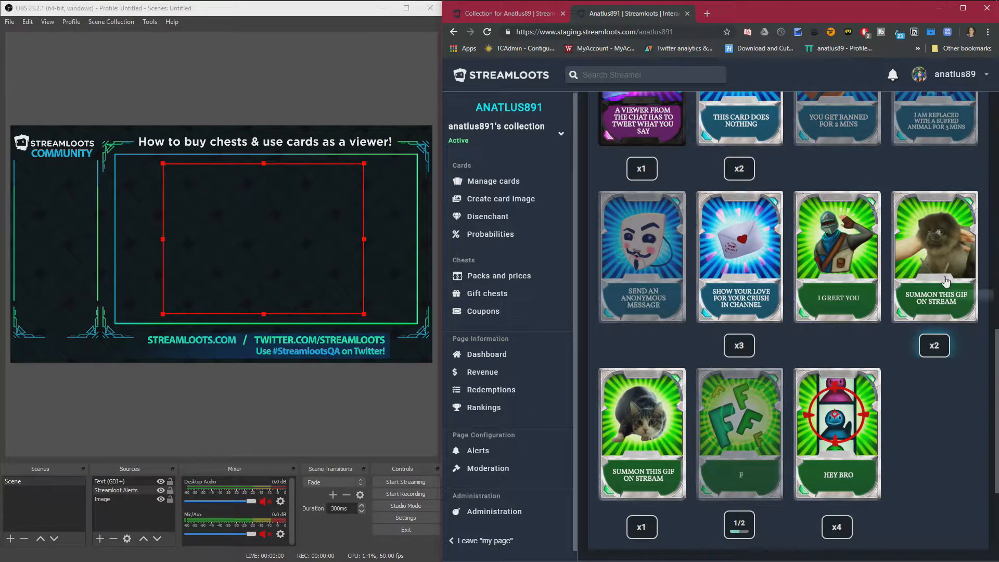
Step: Redeem a 'Summon this GIF on stream' card with the message 'Hello!', then return to the collection
{"action": "left_click", "coordinate": [934, 257]}
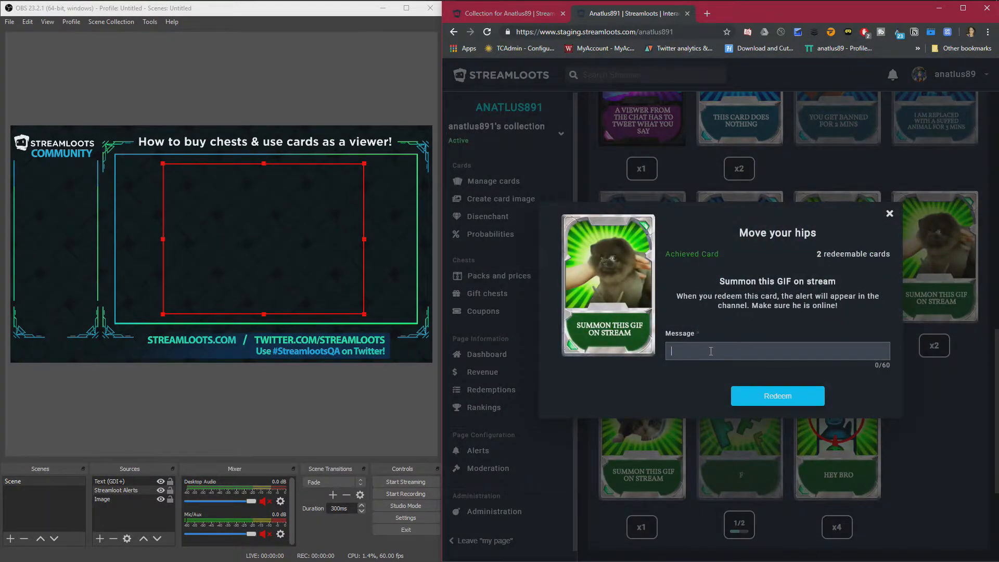
{"action": "type", "text": "Hello!"}
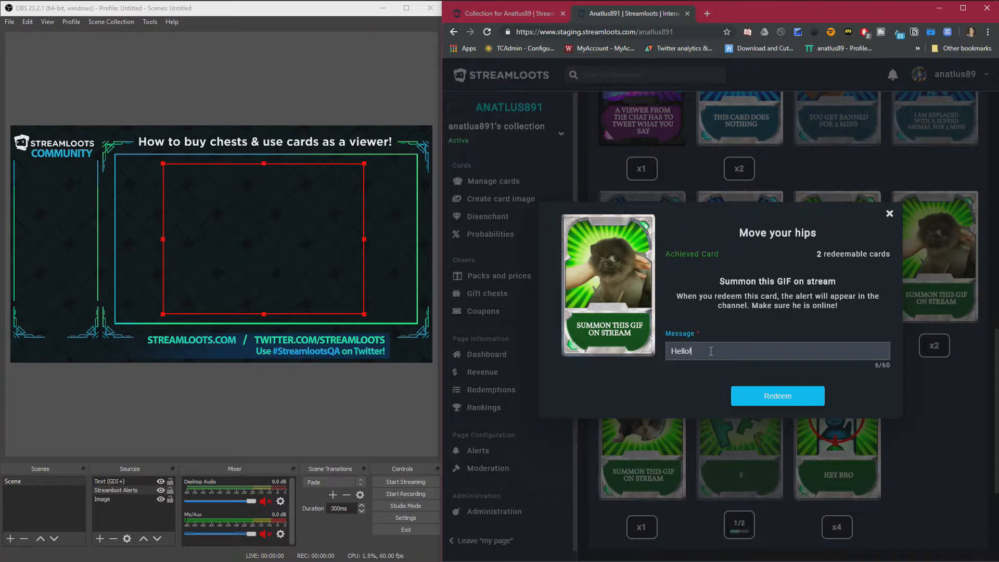
{"action": "left_click", "coordinate": [776, 395]}
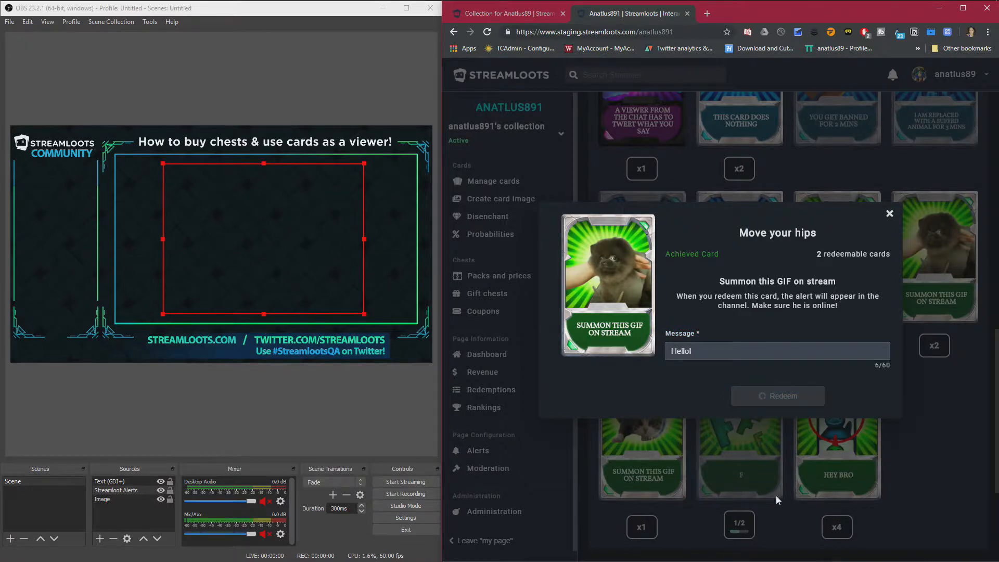
{"action": "left_click", "coordinate": [776, 395]}
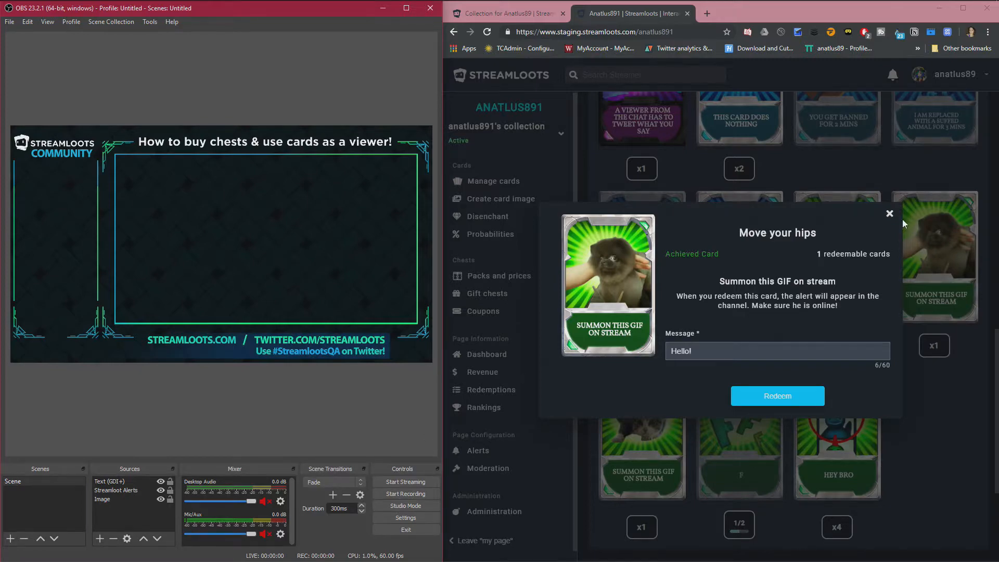
{"action": "left_click", "coordinate": [889, 213]}
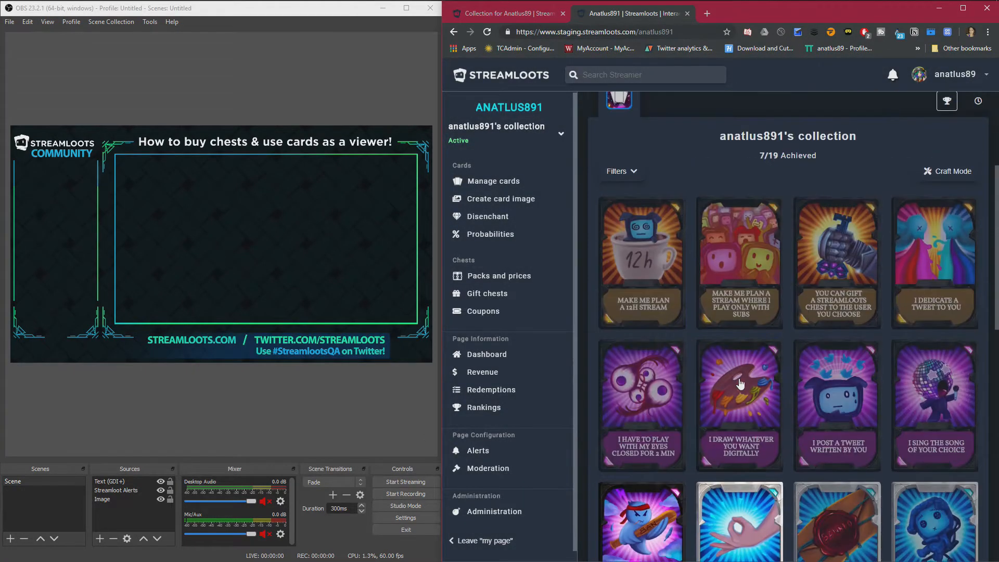